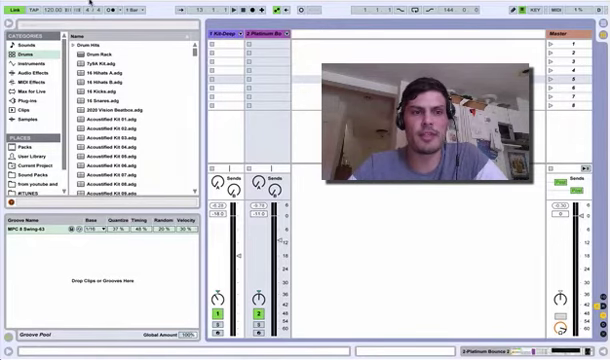
# Step: Open Live's Preferences from the application menu and view the Audio tab
pyautogui.click(15, 4)
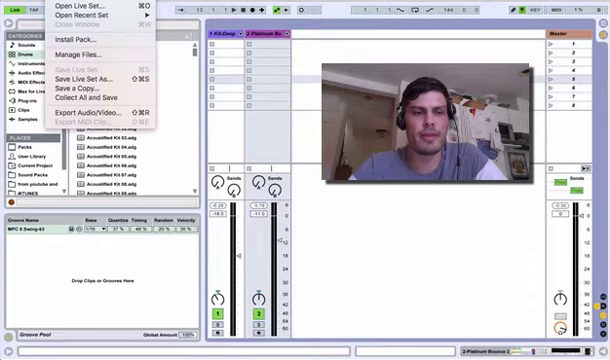
pyautogui.click(13, 5)
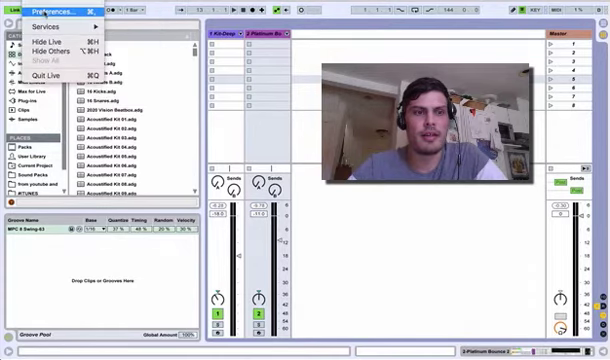
pyautogui.click(56, 20)
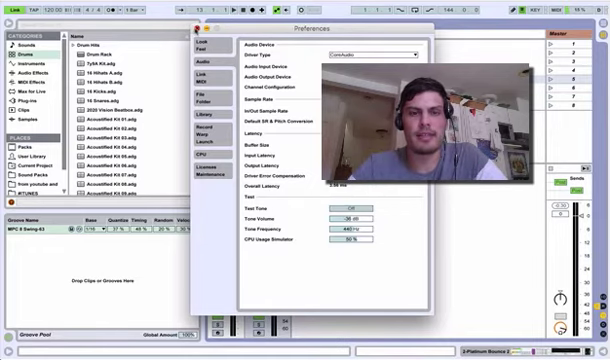
pyautogui.click(205, 28)
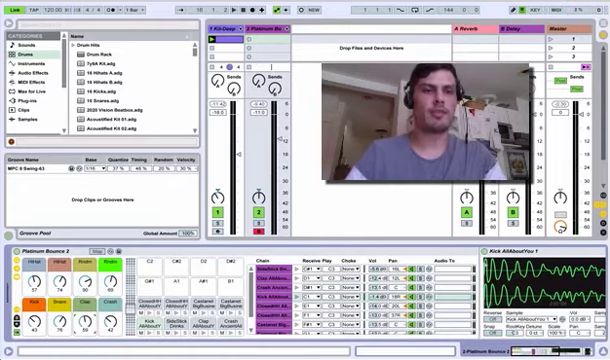
# Step: Open the File menu to save a copy of the set
pyautogui.click(20, 6)
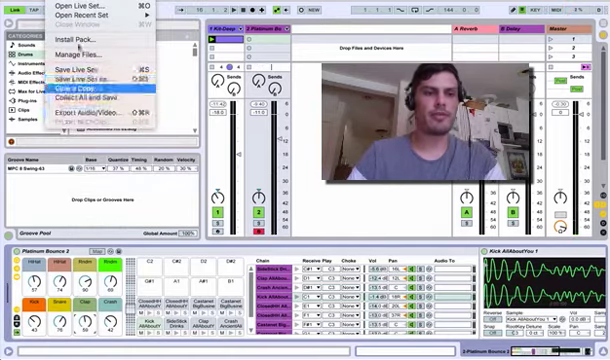